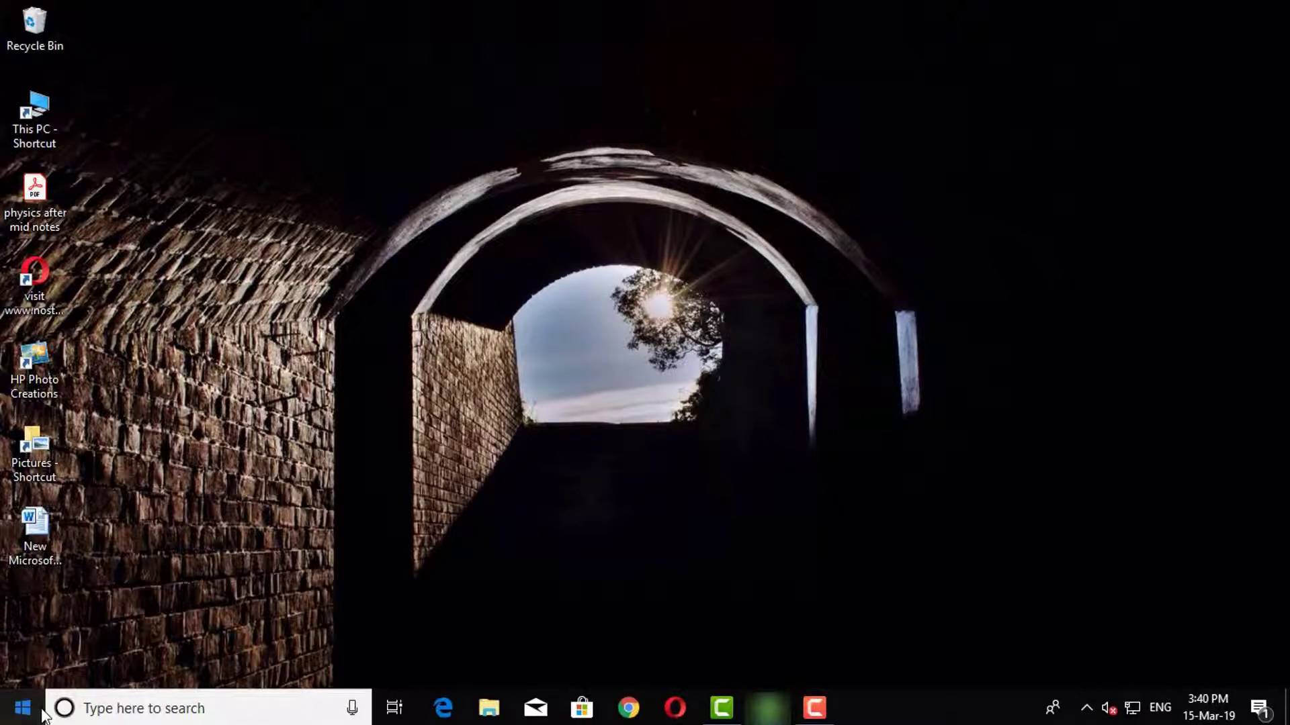
Search "help" from the taskbar and launch the Get Help app from the best match.
click(16, 708)
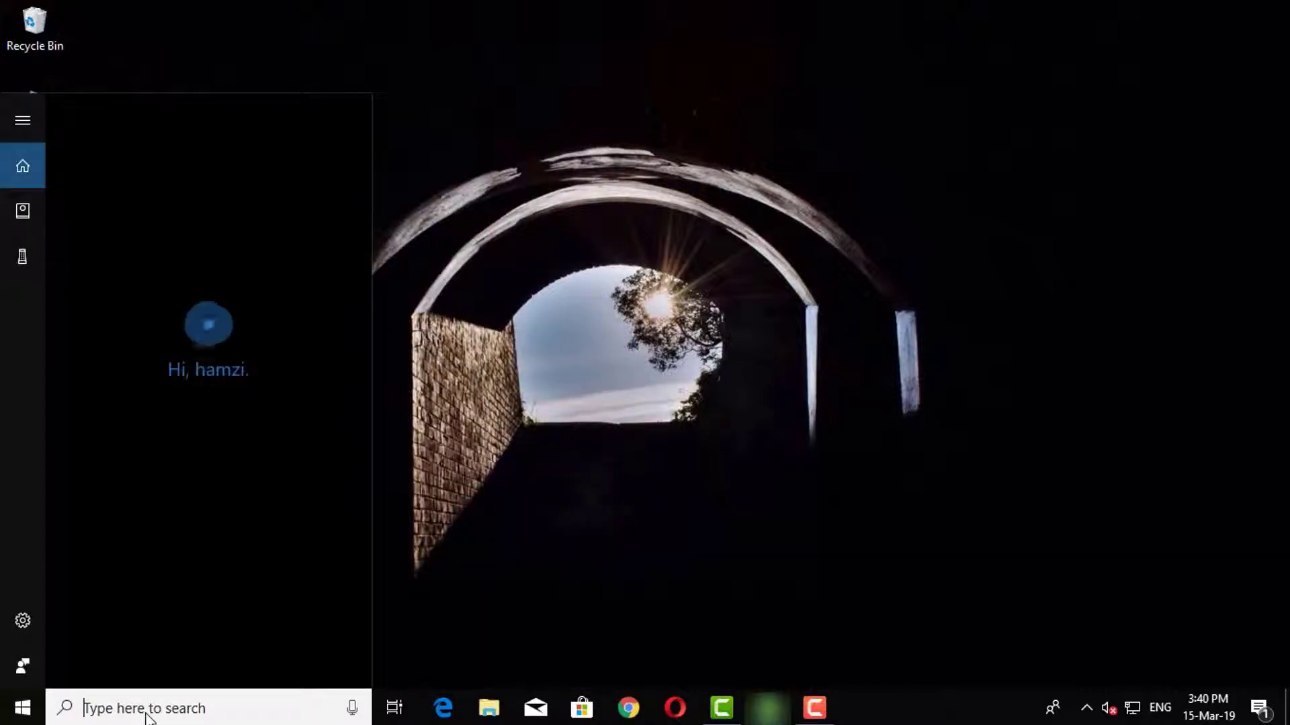
text(hP Deskjet 3050 J610 series)
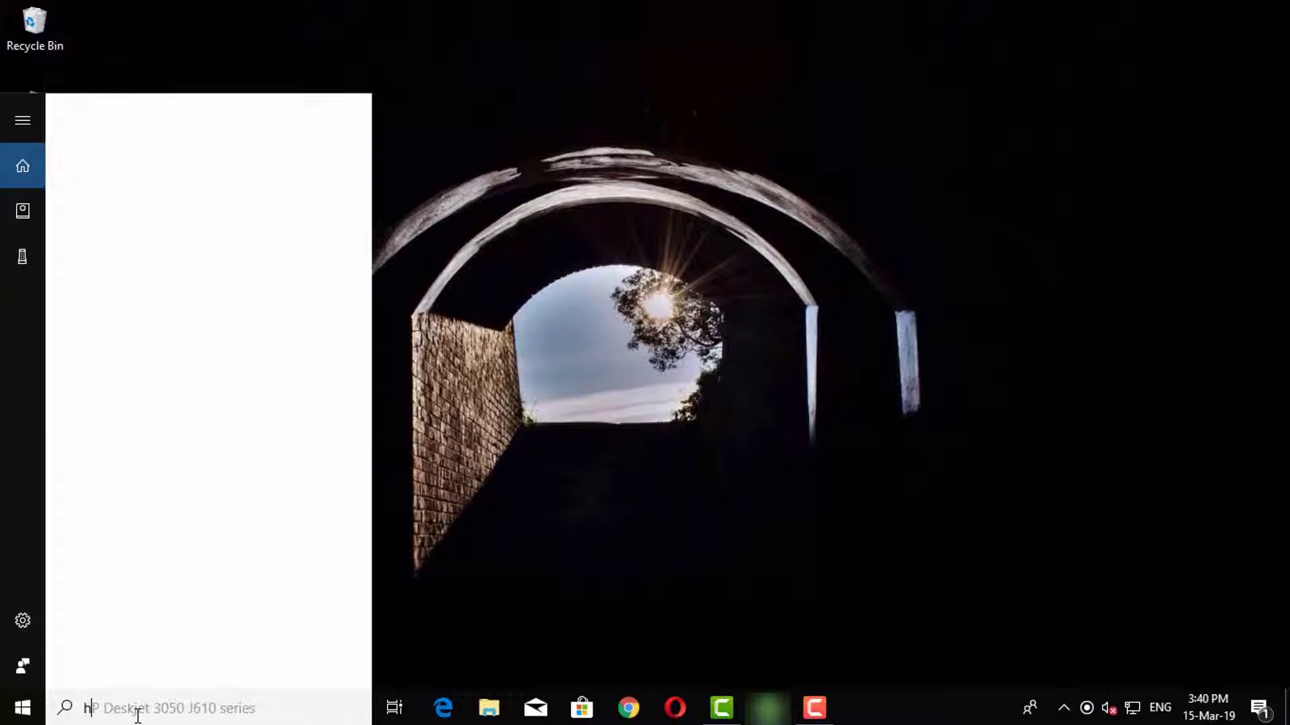
text(help)
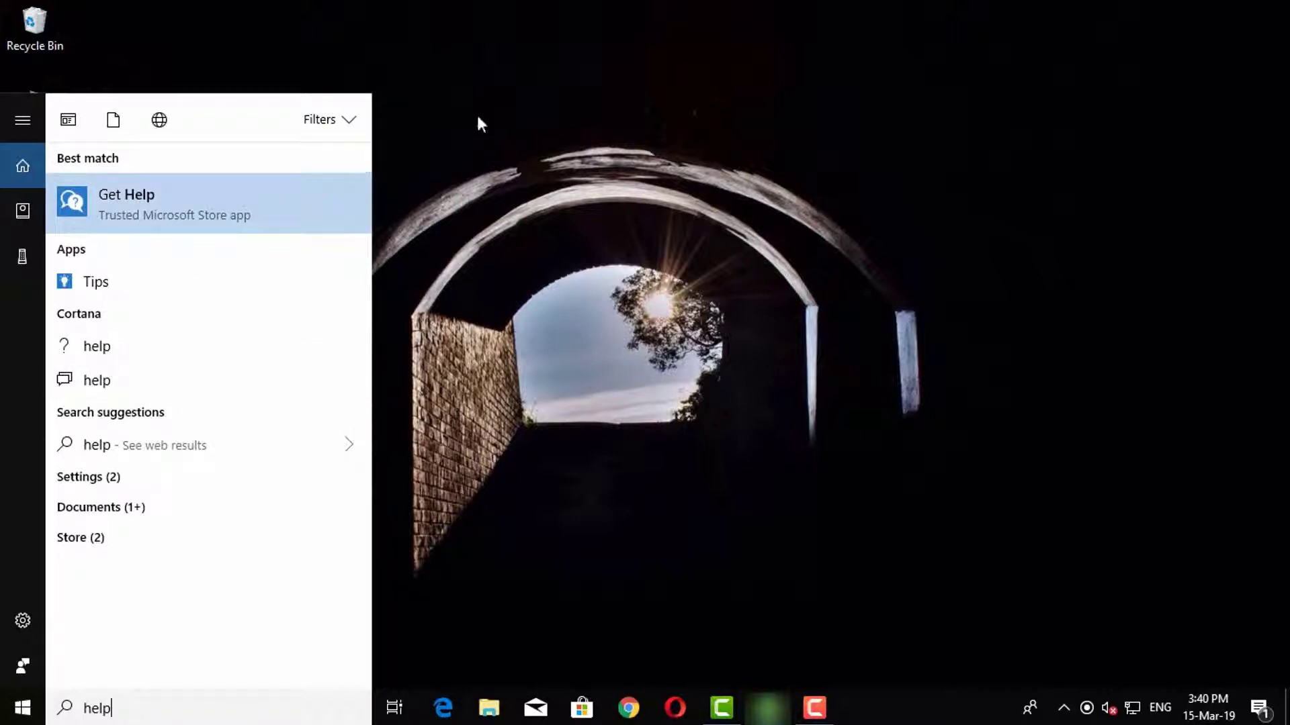
mouse_move(208, 255)
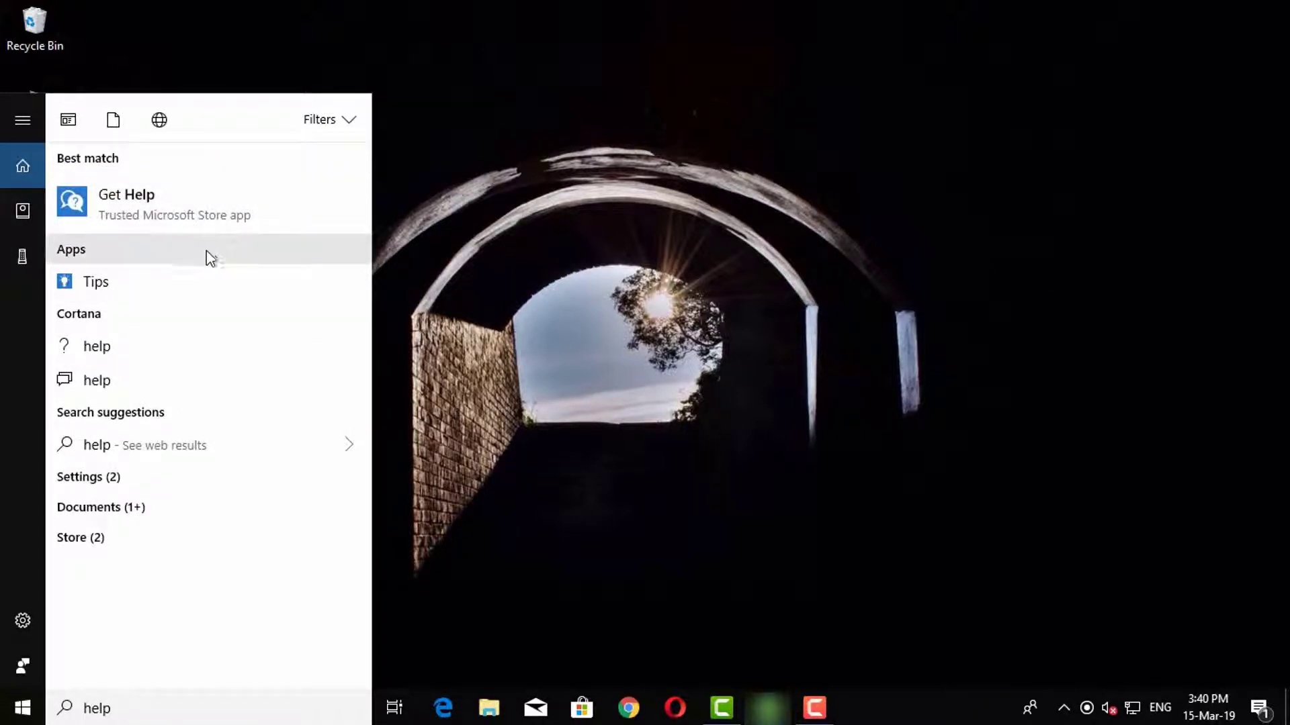
click(126, 204)
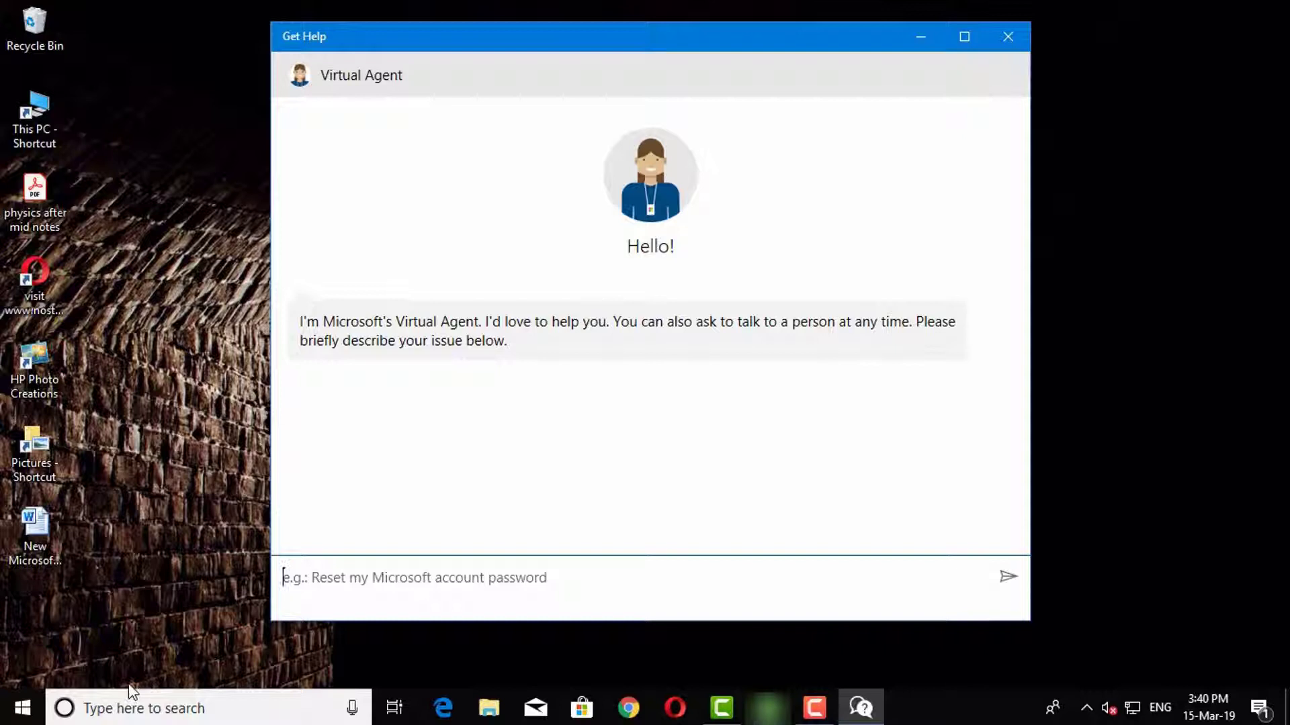
Send the Virtual Agent the question "how I can change desktop background ?".
text(ho)
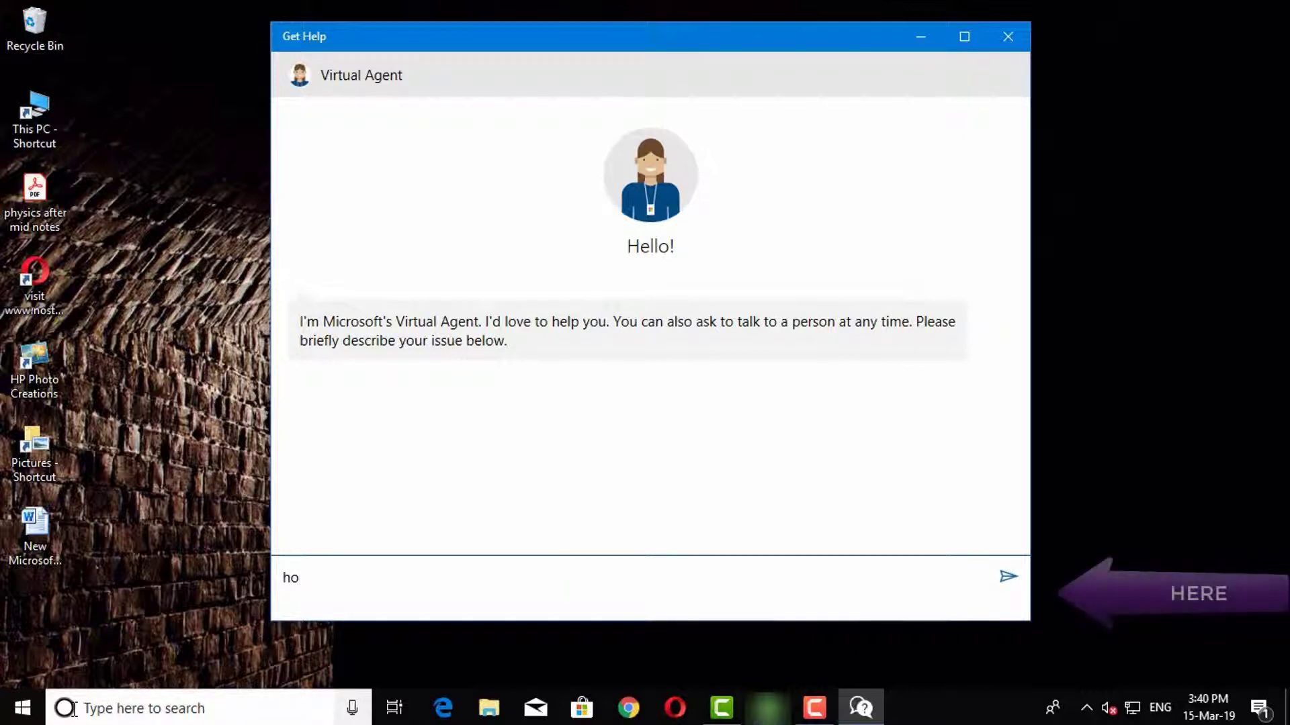
text(how I can change deskt)
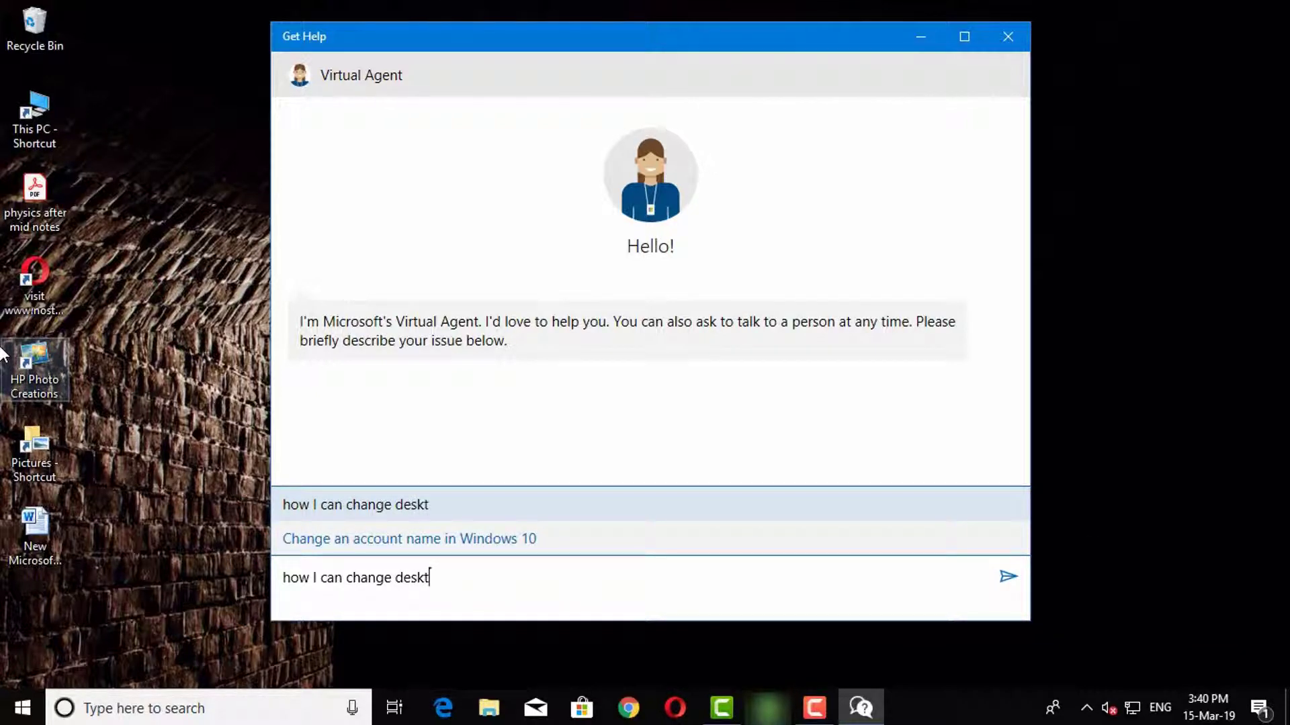
text(op background)
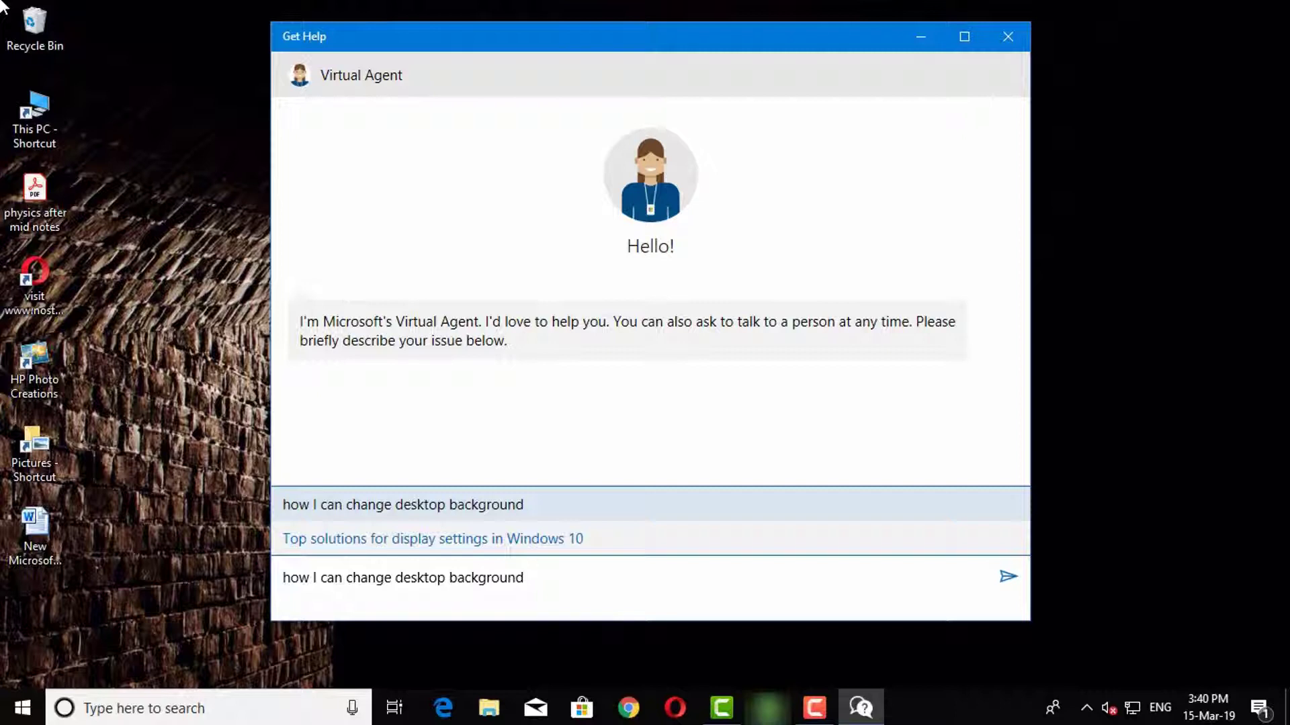
click(1009, 577)
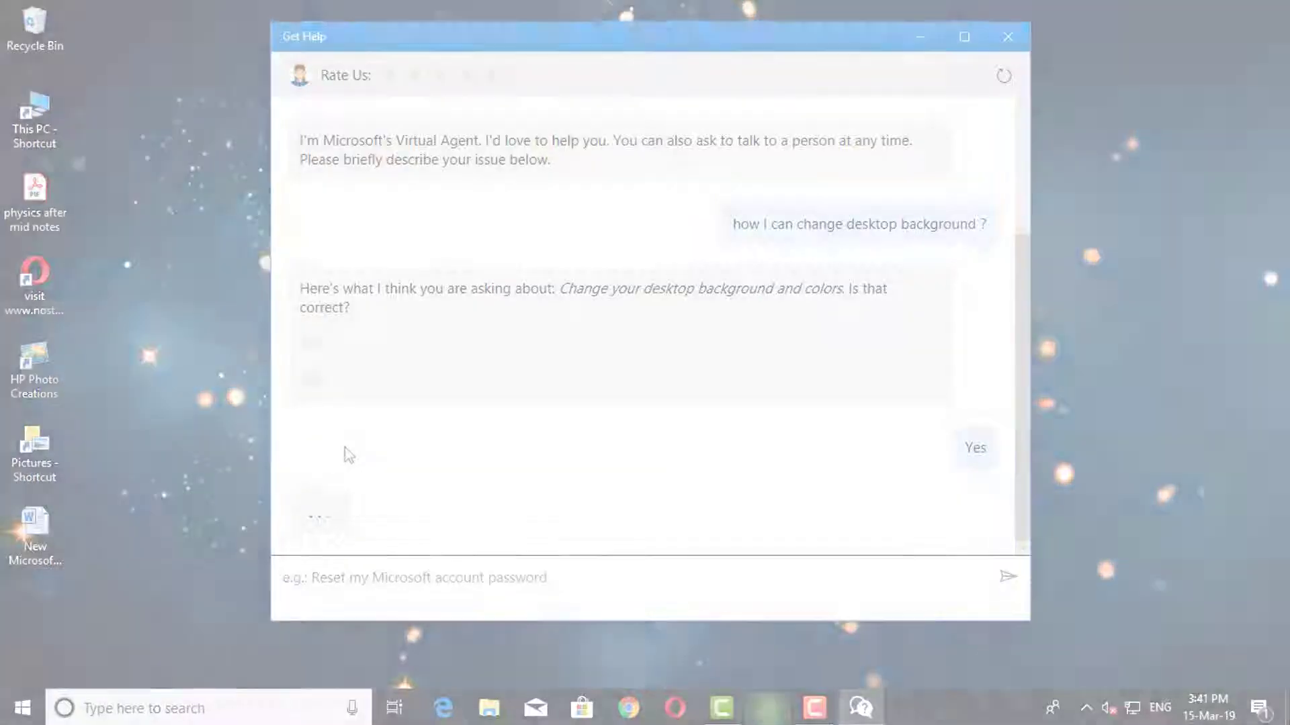
Close Get Help, open This PC, and bring up its web help in Edge with F1.
click(1007, 37)
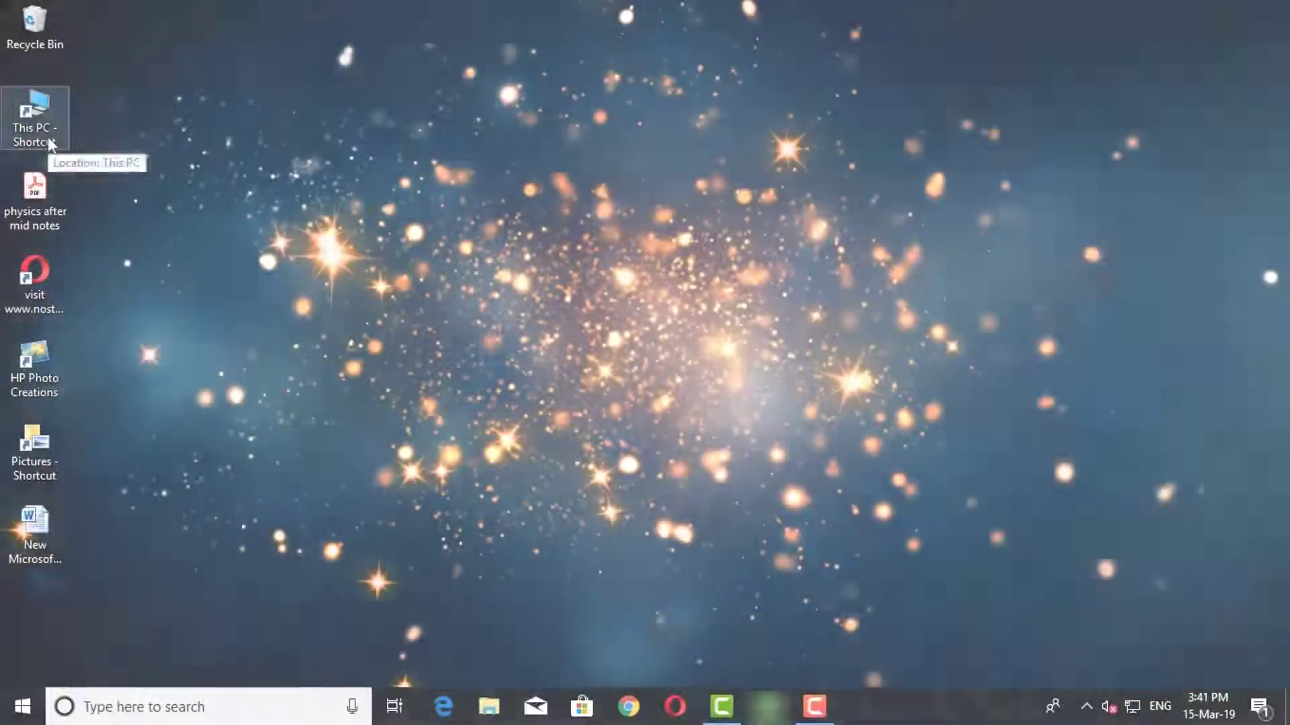
double_click(35, 116)
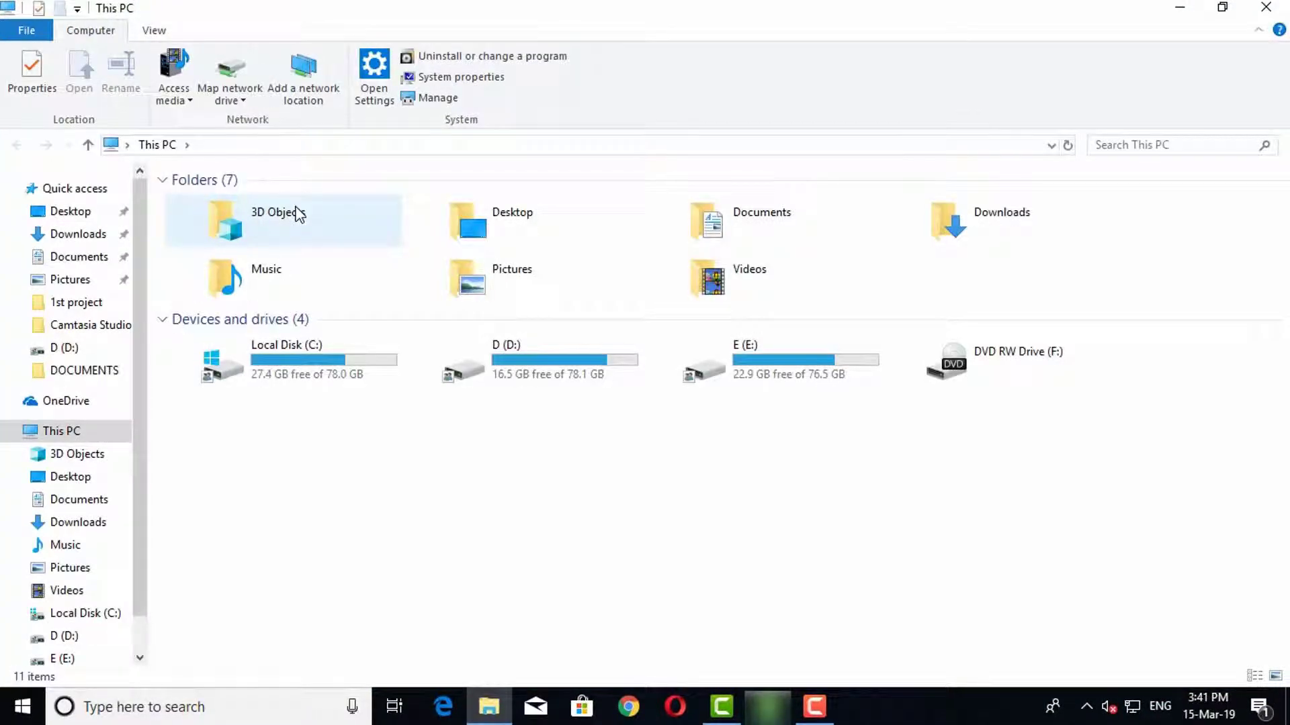
mouse_move(313, 225)
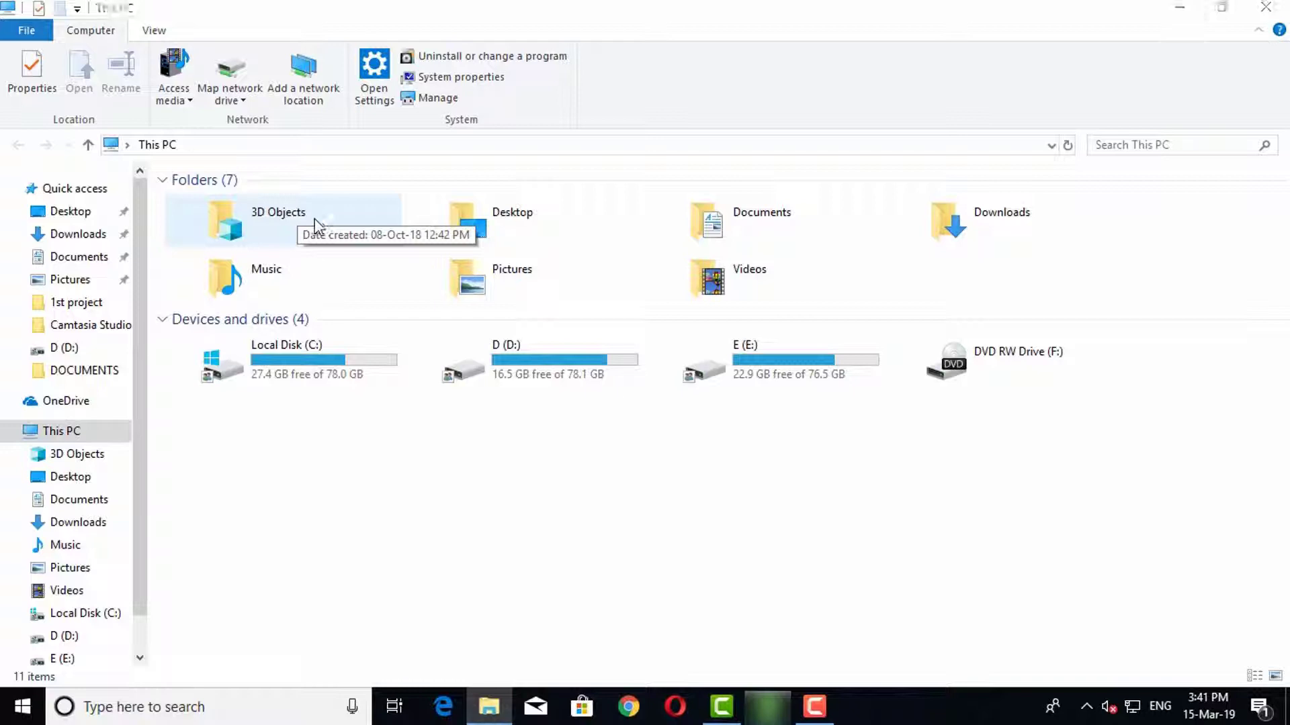
key(f1)
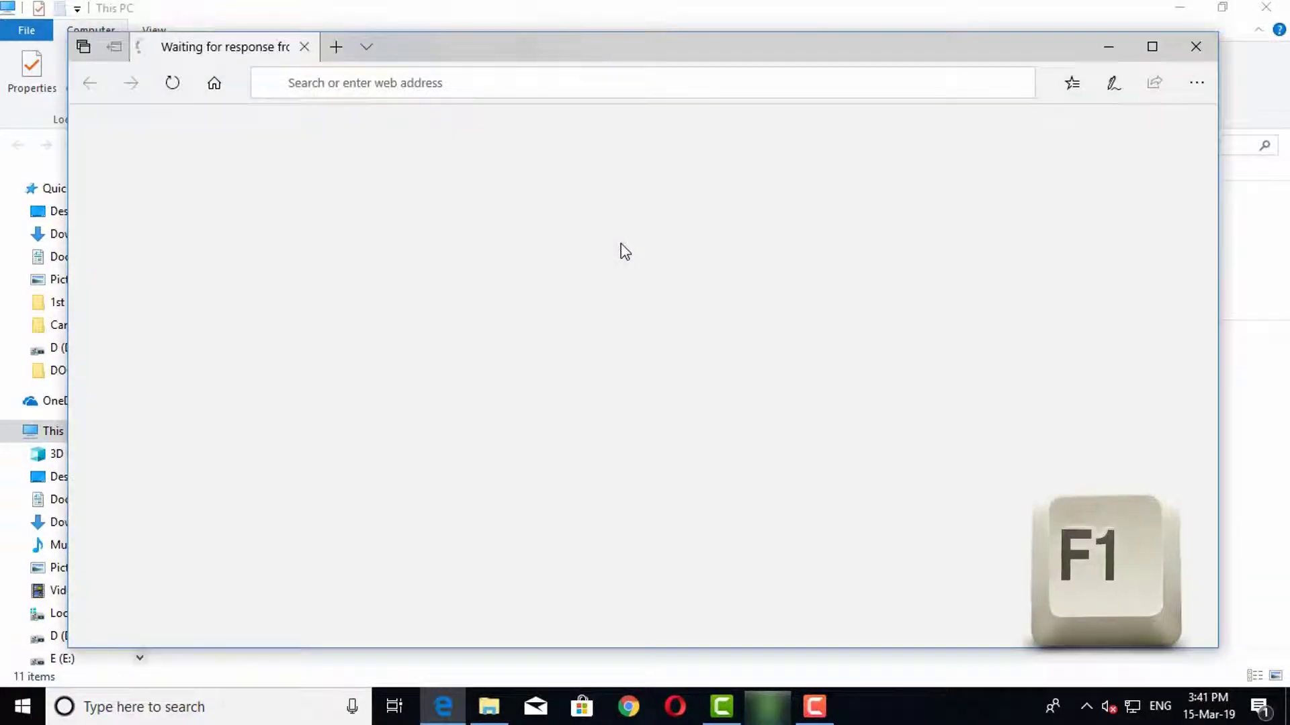